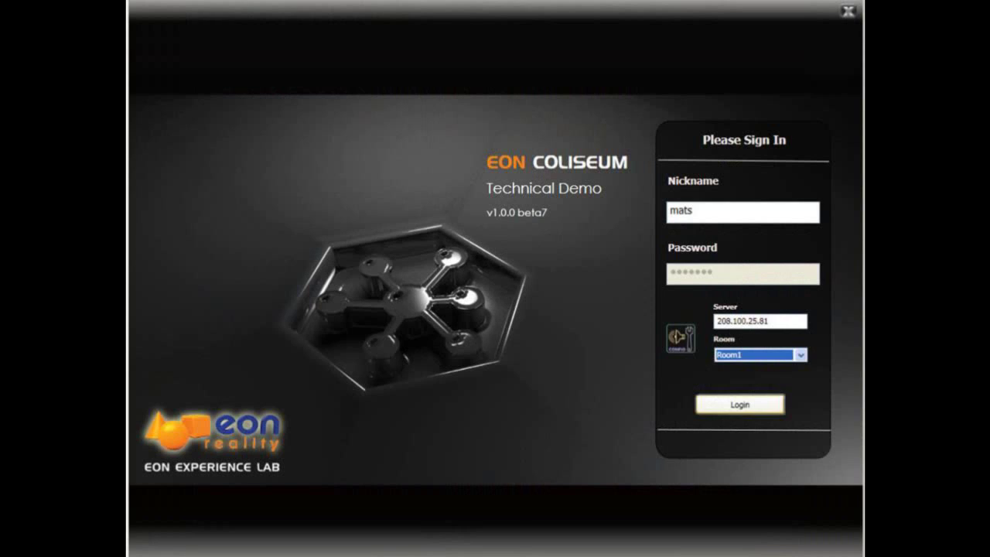
Log in as presenter and post 'Hi and Welcome to EON Coliseum!' in the chat
click(740, 404)
text(Hi and W)
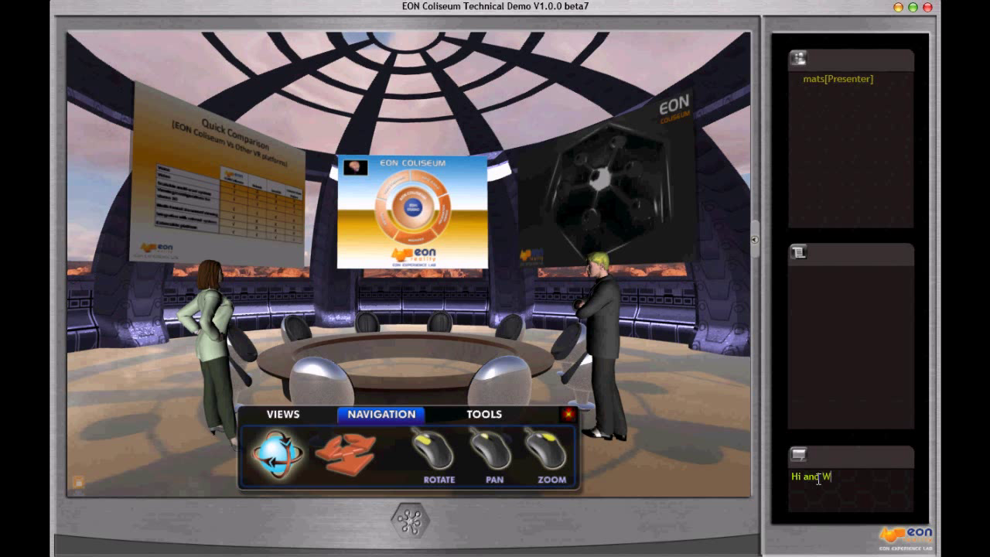
text(elcome)
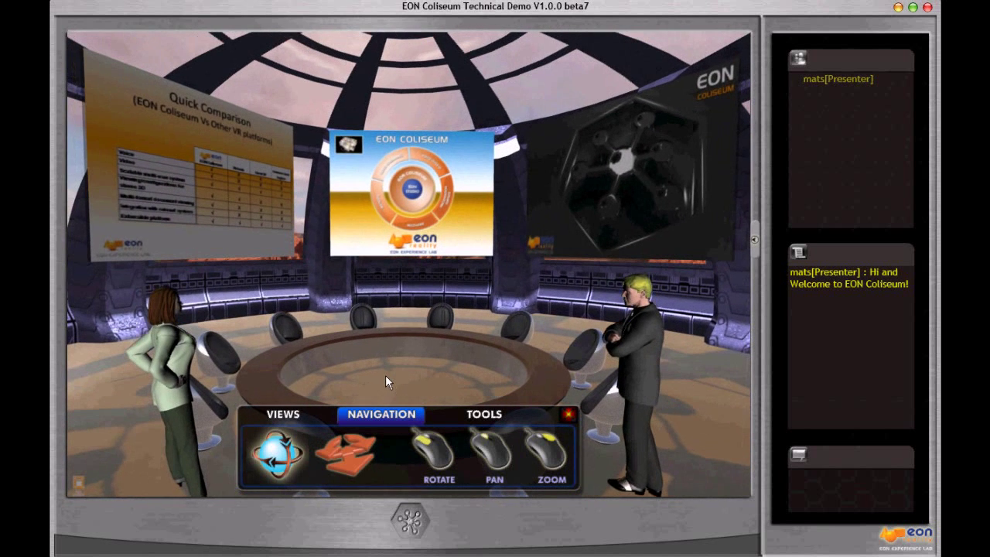
Jump through camera positions 1 to 4, ending close on the Quick Comparison slide
click(282, 415)
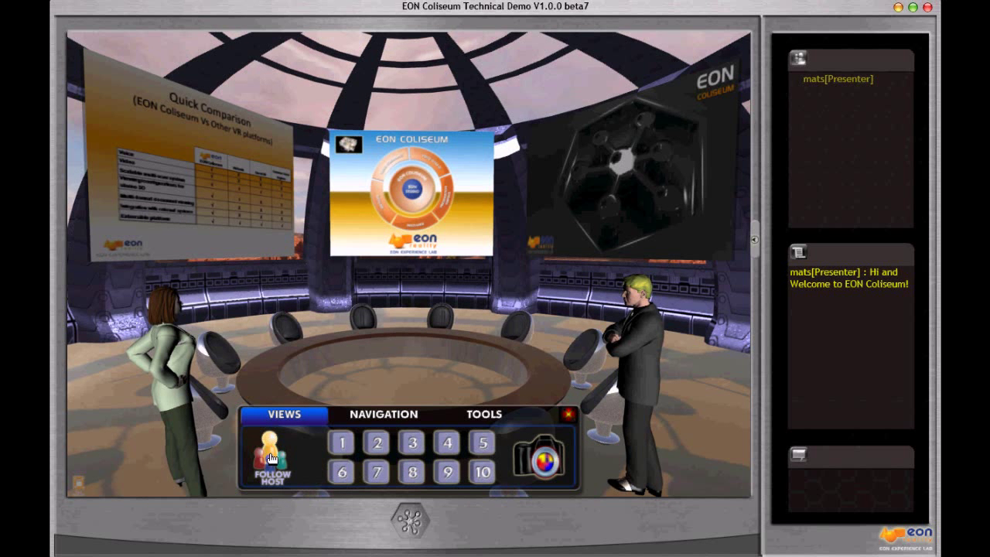
click(340, 442)
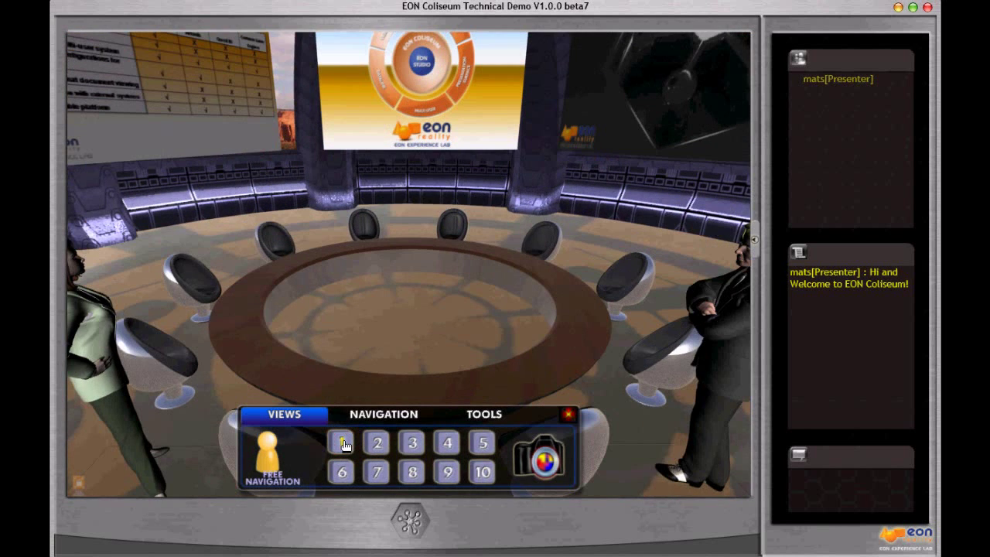
mouse_move(378, 442)
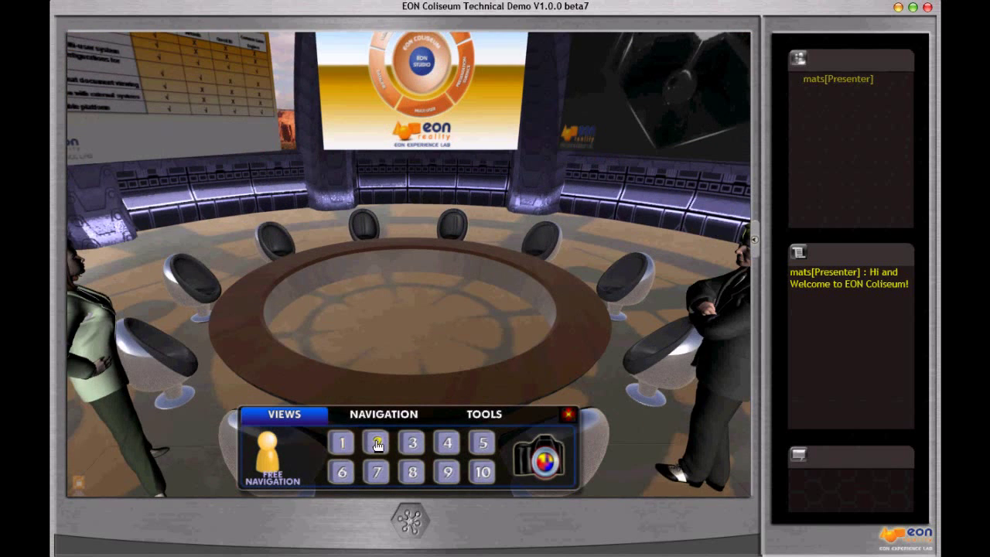
click(375, 443)
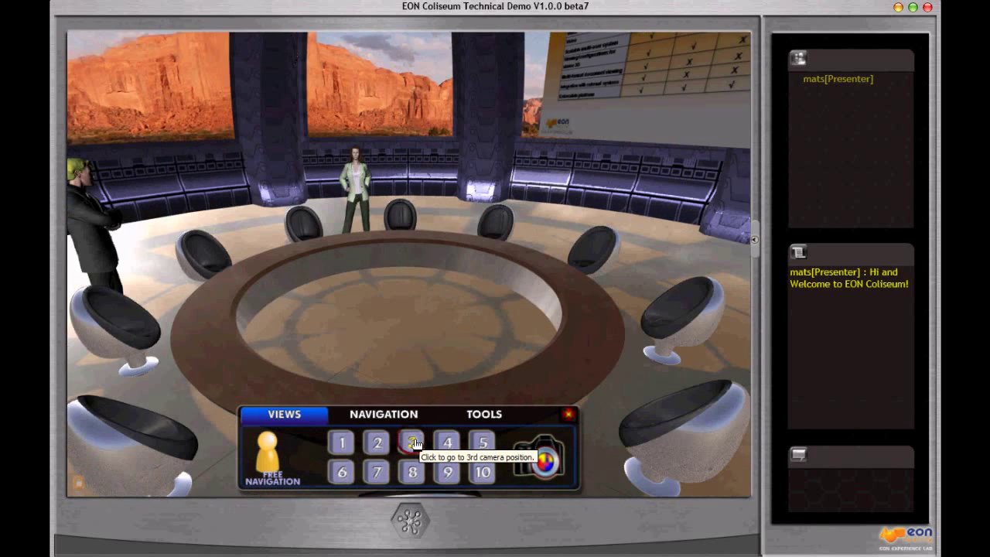
click(411, 442)
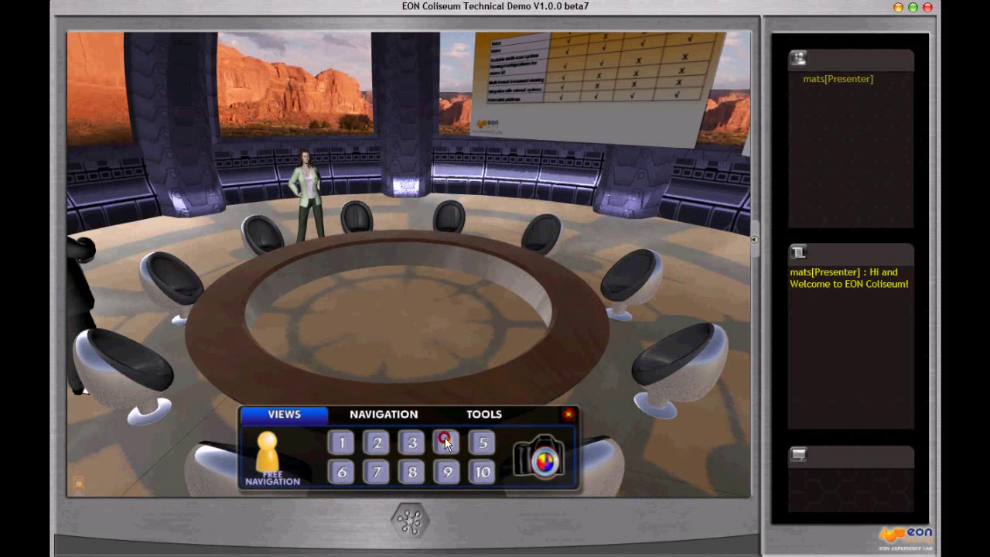
click(446, 443)
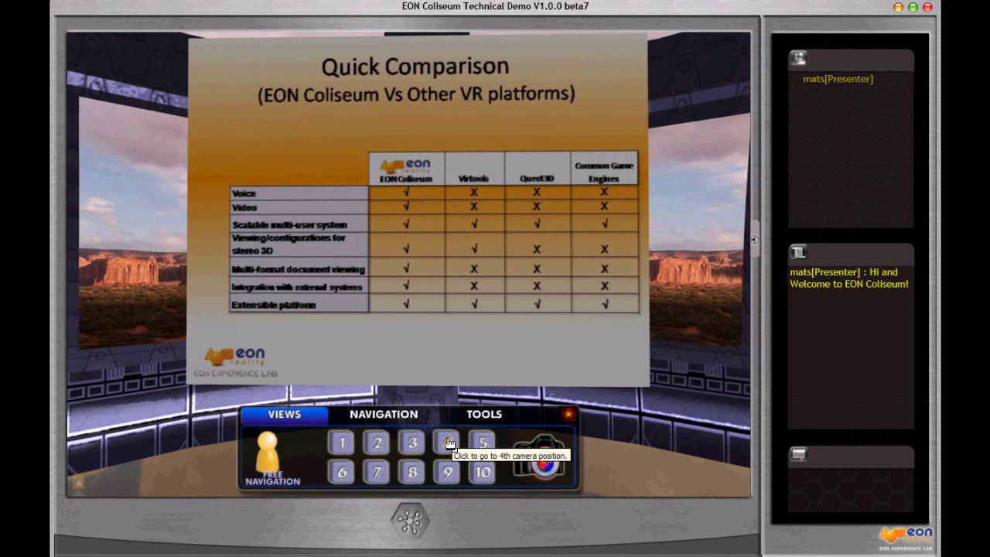
Advance the wall past Quick Comparison through the Flash streaming and Presentation Surface Node slides
click(447, 442)
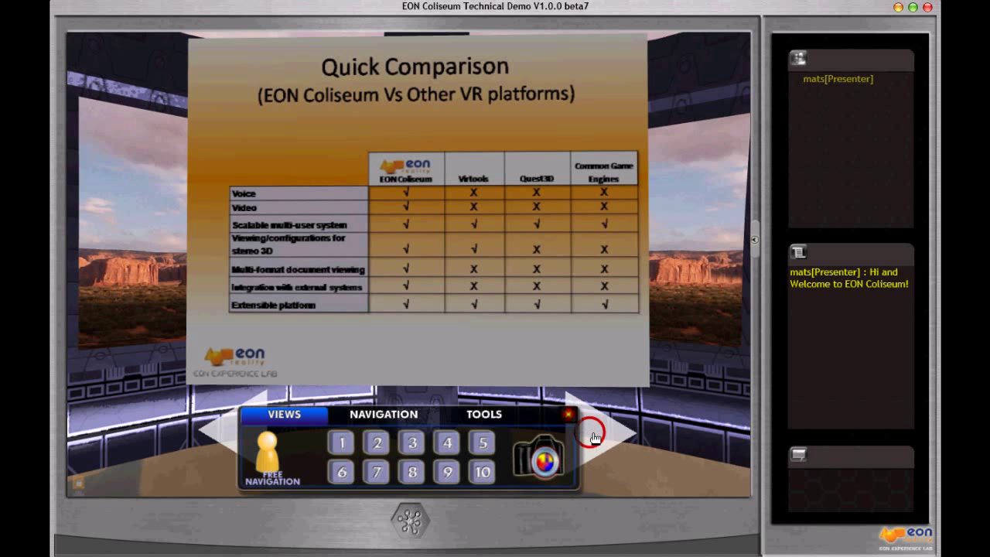
click(612, 434)
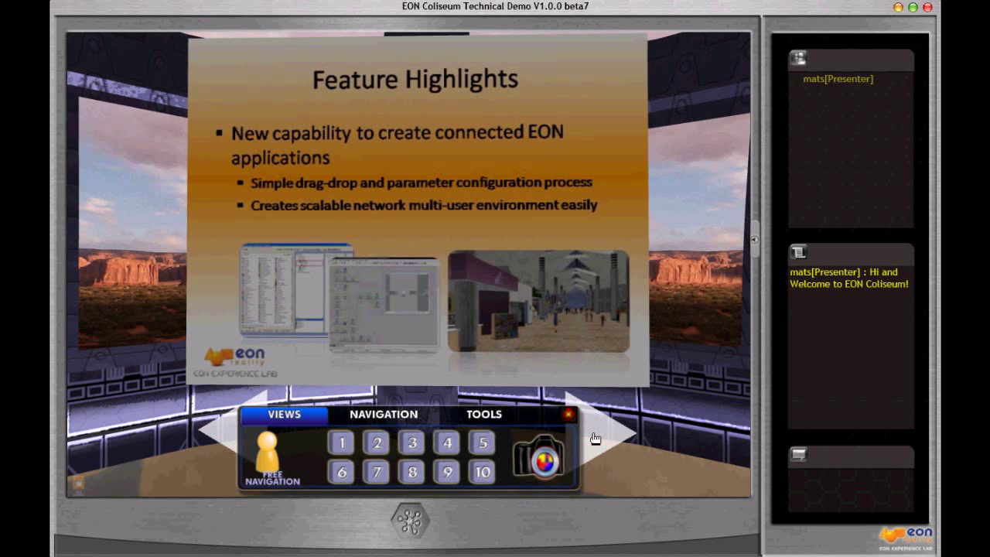
click(596, 440)
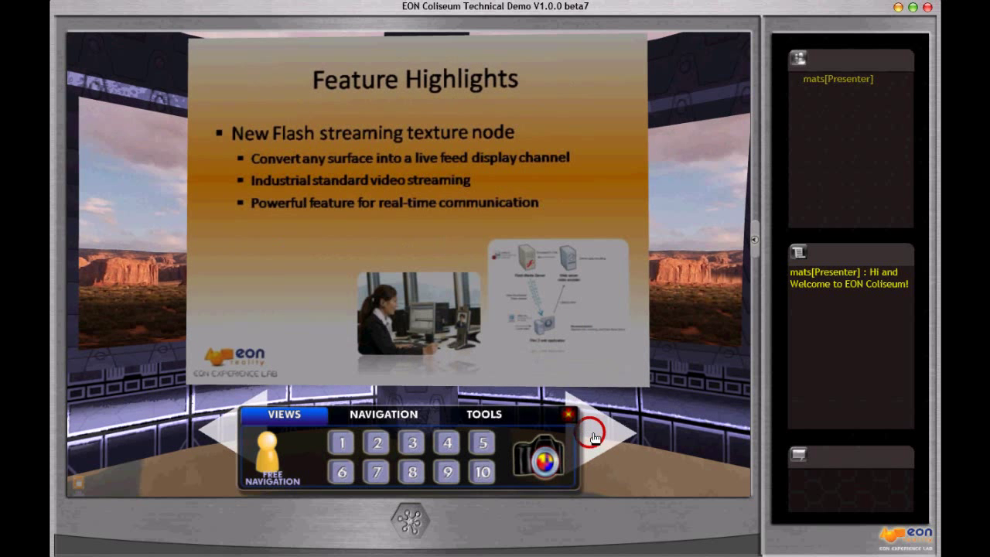
click(594, 434)
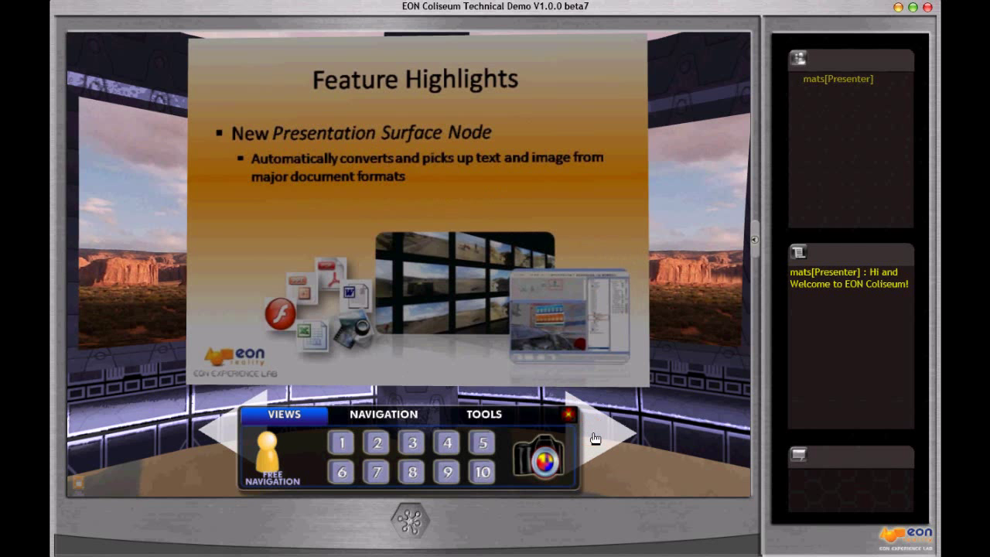
click(611, 433)
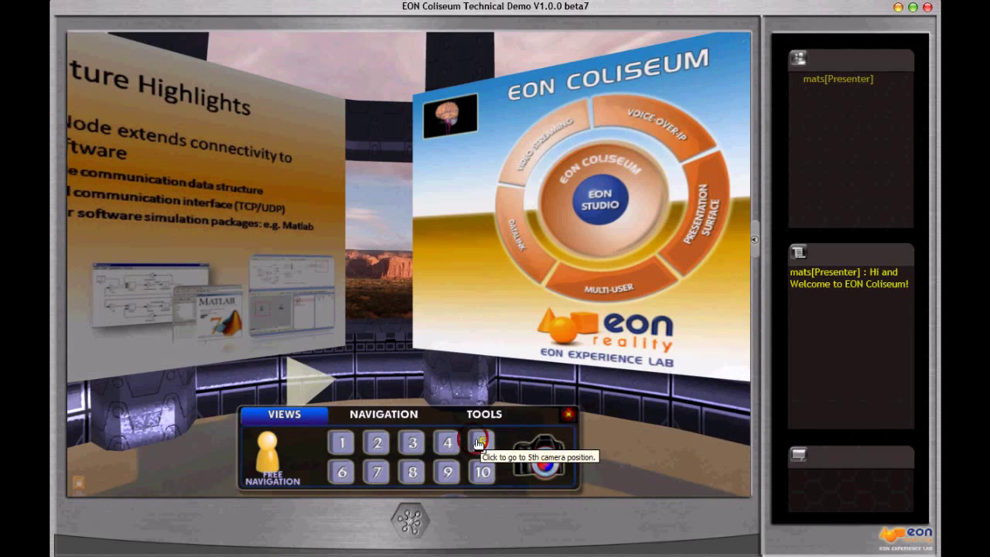
Face the EON Coliseum board, expand its 3D model thumbnails, then return to camera position 1
click(479, 443)
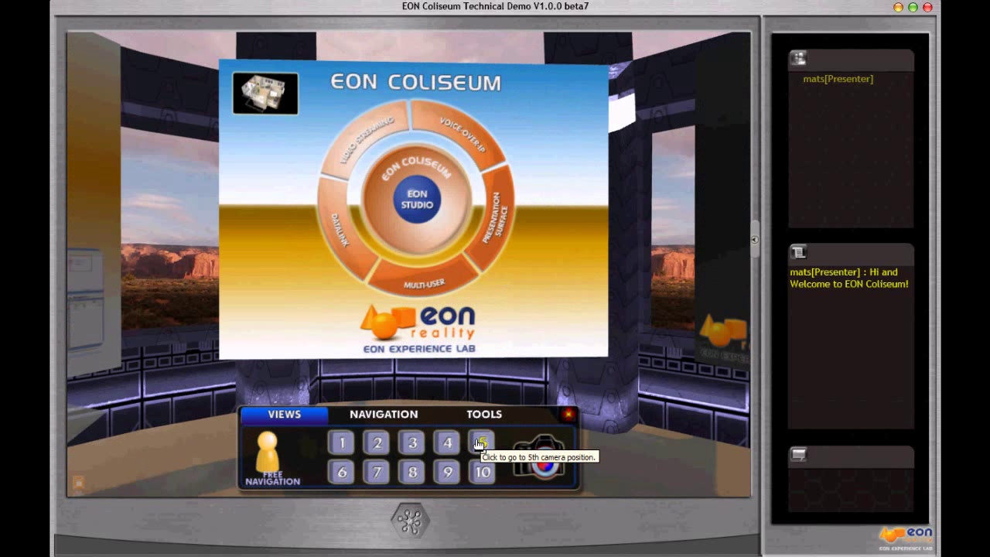
click(481, 438)
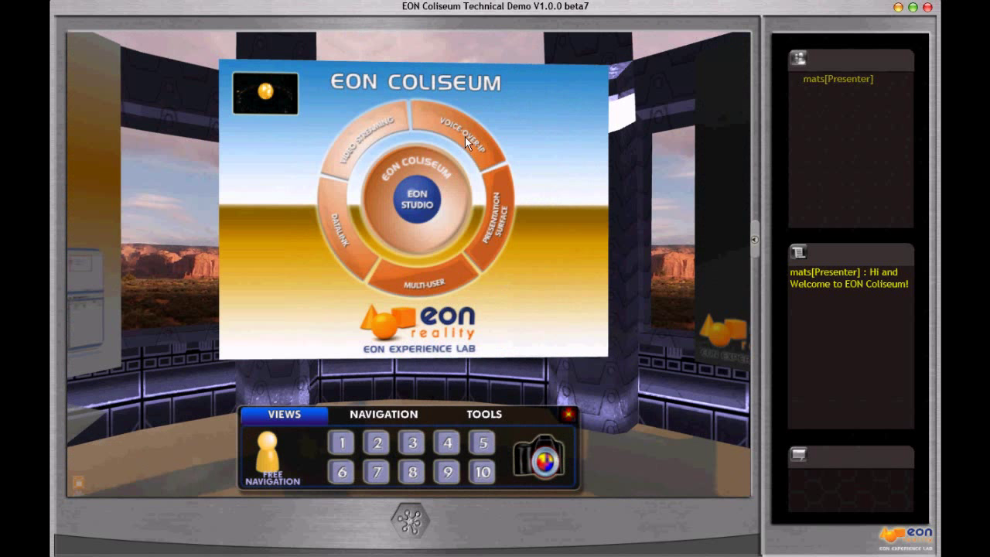
mouse_move(494, 235)
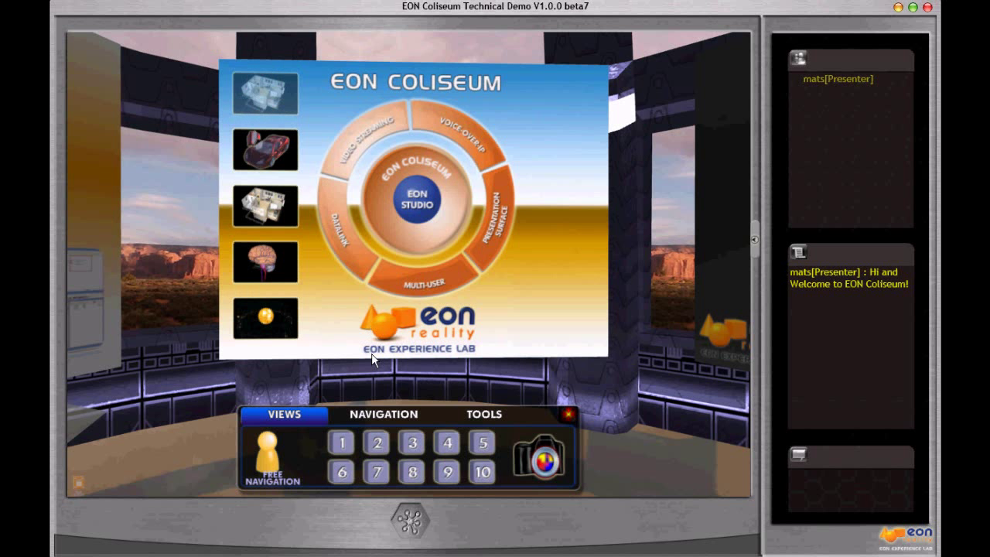
click(340, 442)
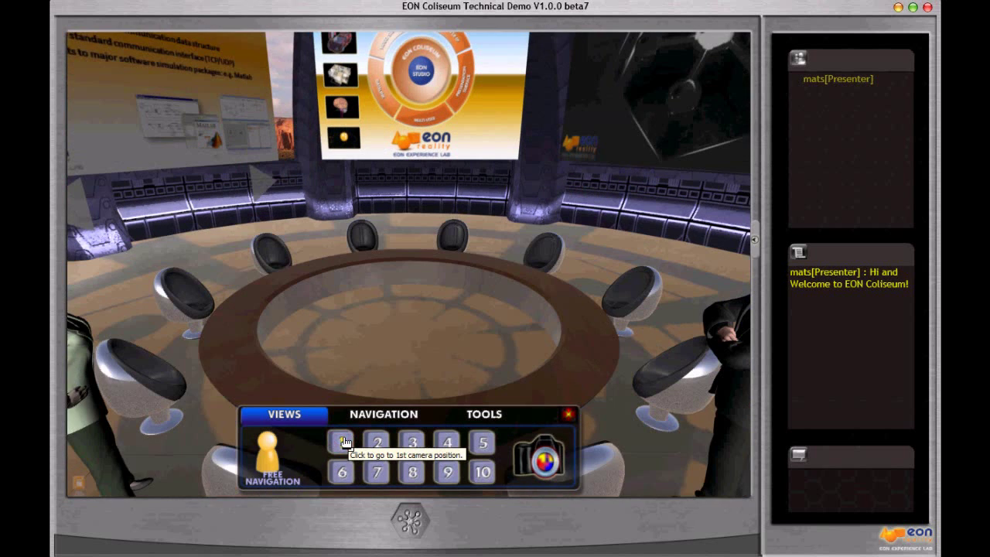
From camera position 1, load the house model from the thumbnails onto the round table
click(340, 442)
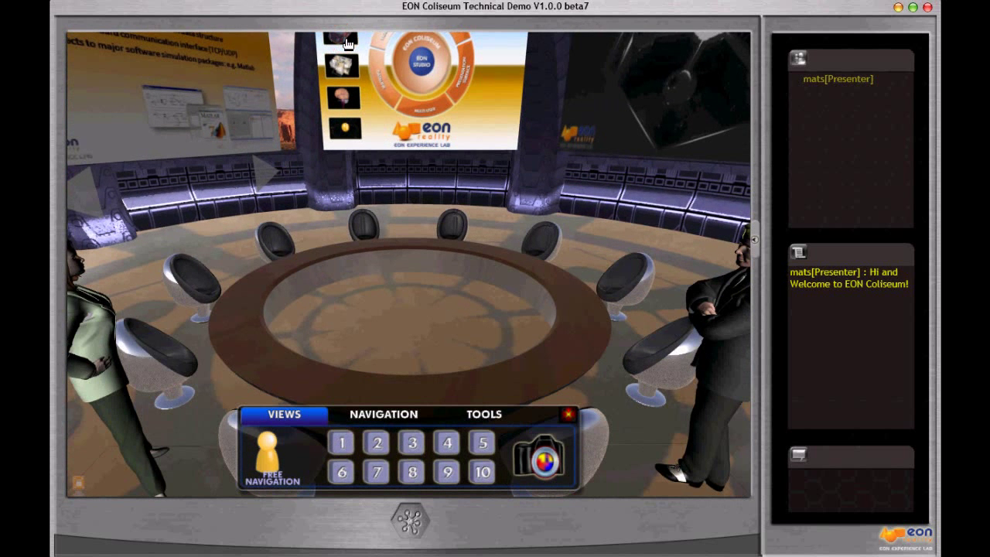
mouse_move(454, 164)
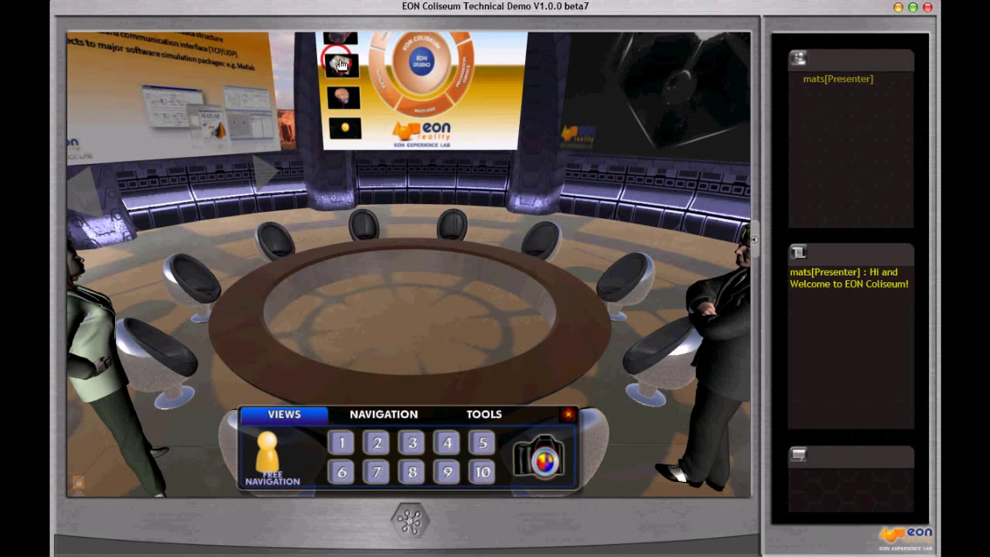
click(340, 65)
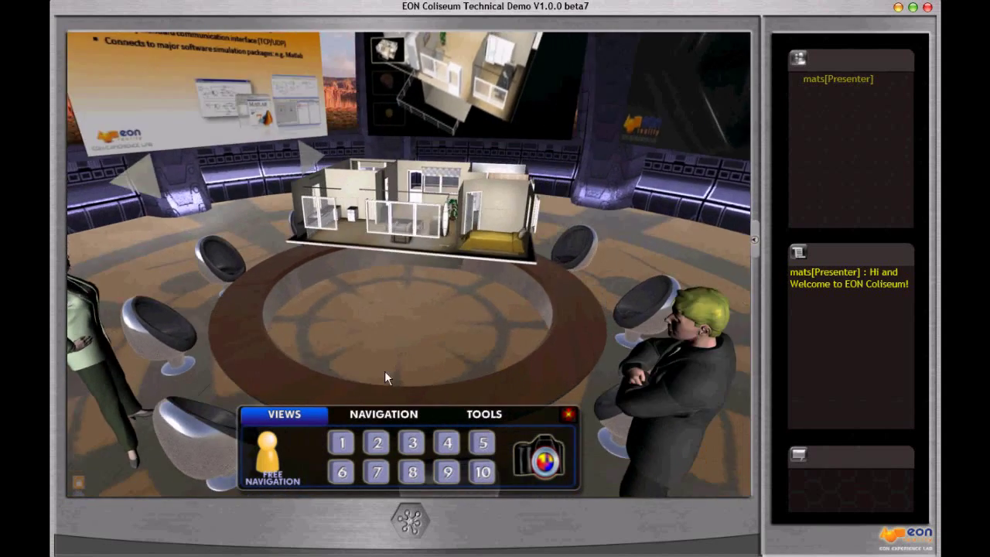
View the house interior up close, then return to the room's Home view
click(376, 443)
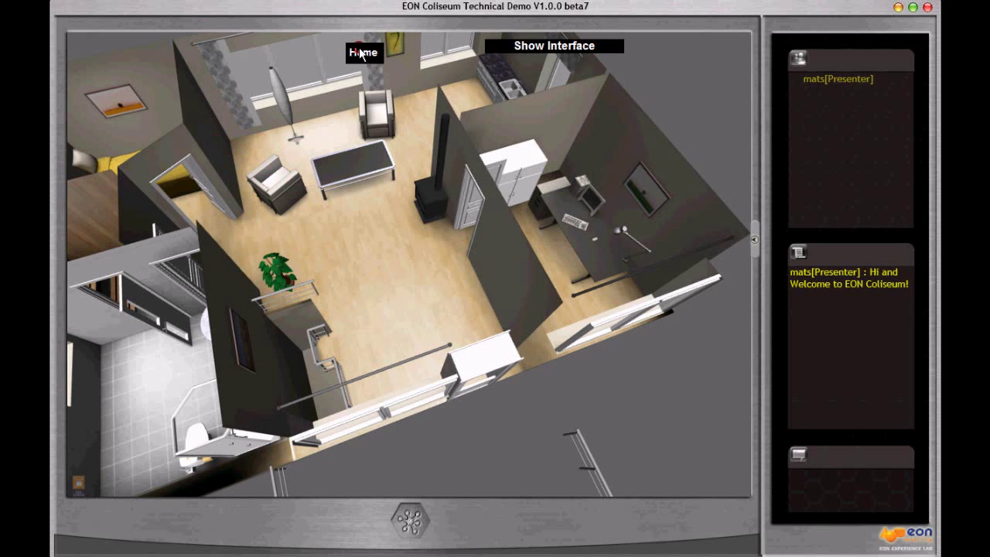
click(363, 53)
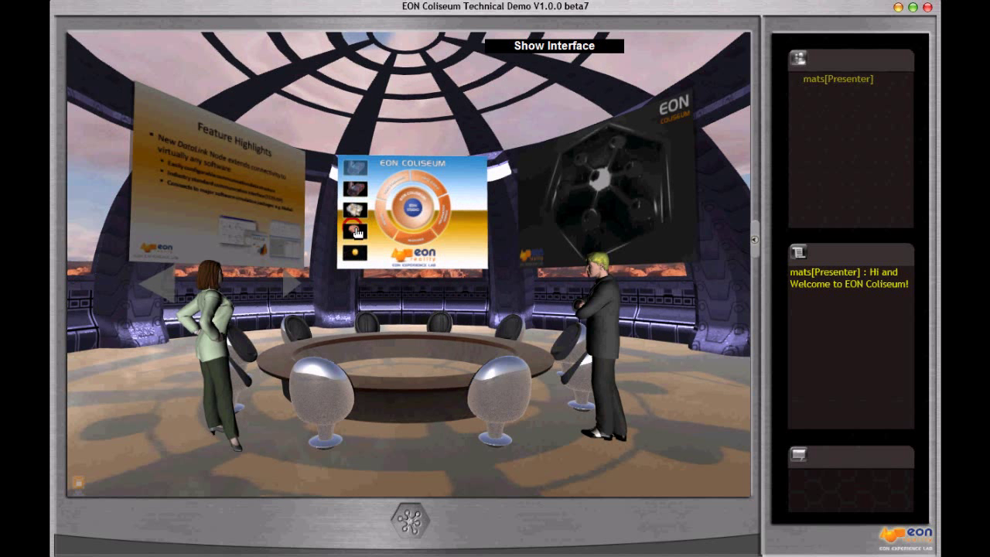
Load the brain model, list its structures and show the Rotate/Pan/Zoom navigation controls
click(354, 229)
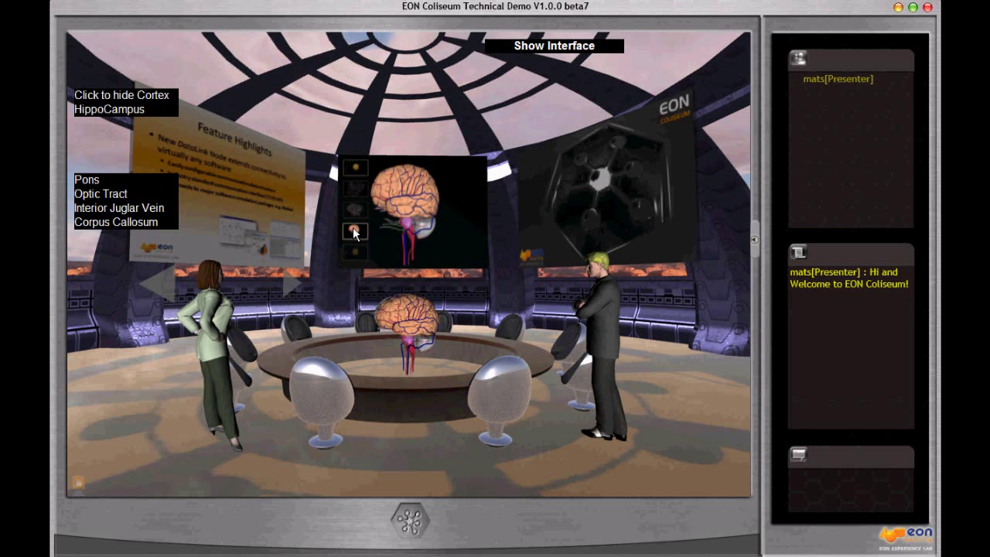
click(353, 230)
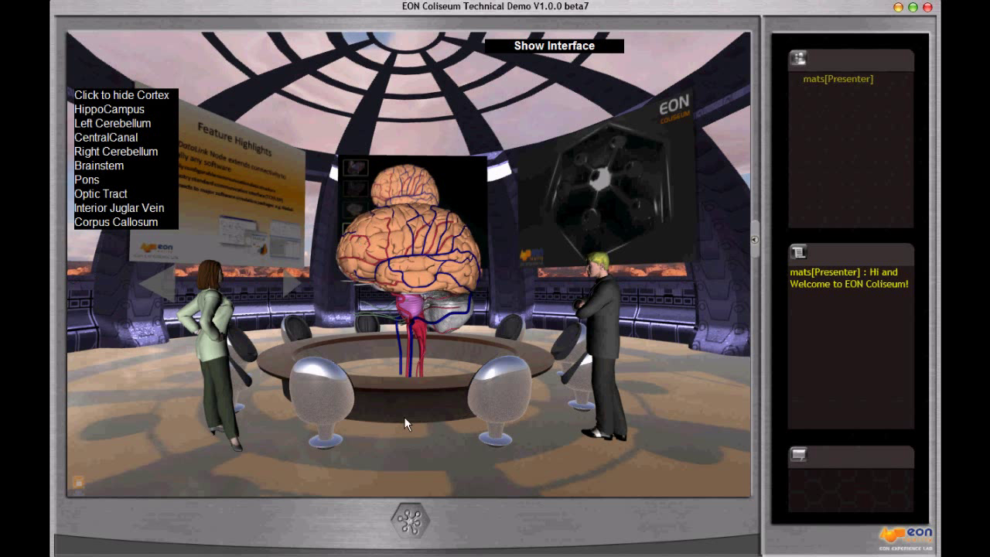
mouse_move(99, 111)
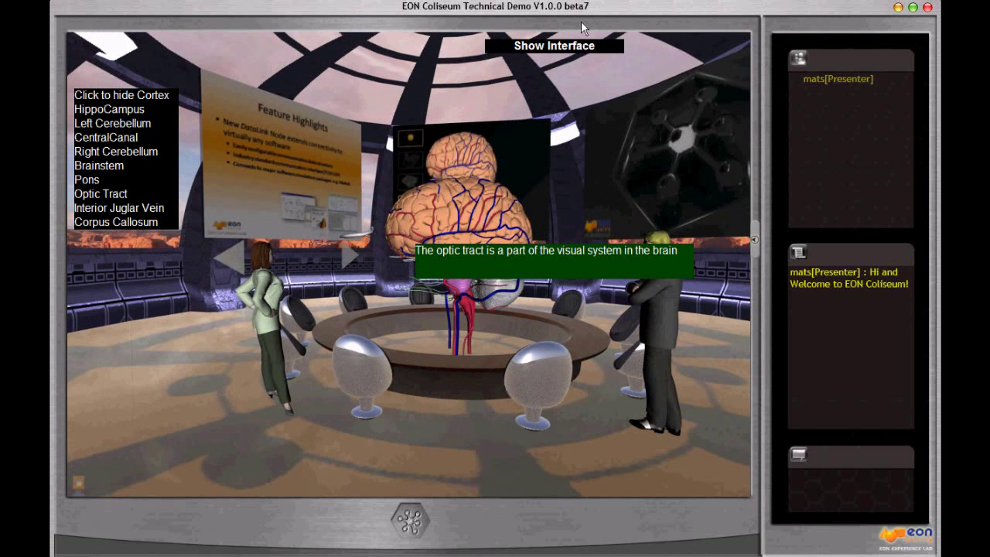
click(554, 47)
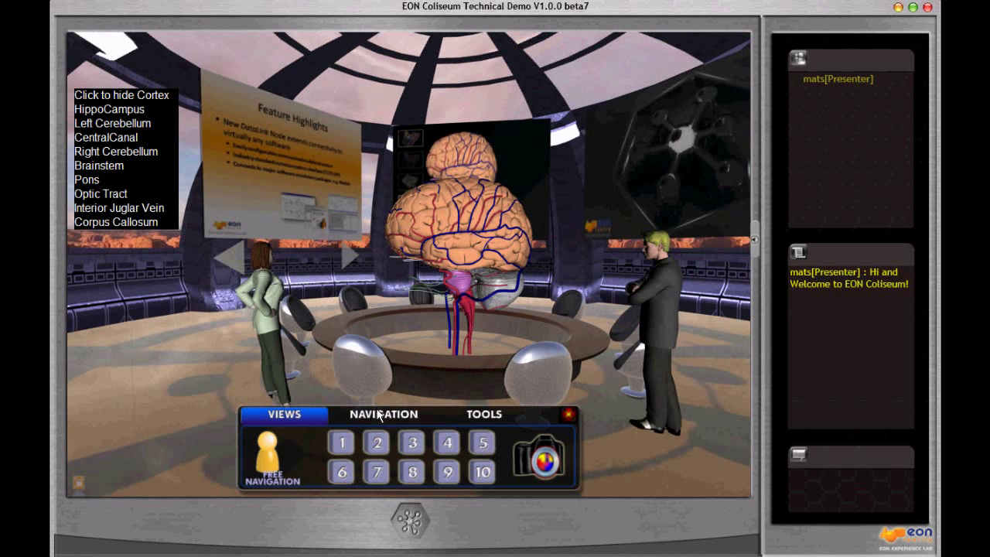
click(382, 414)
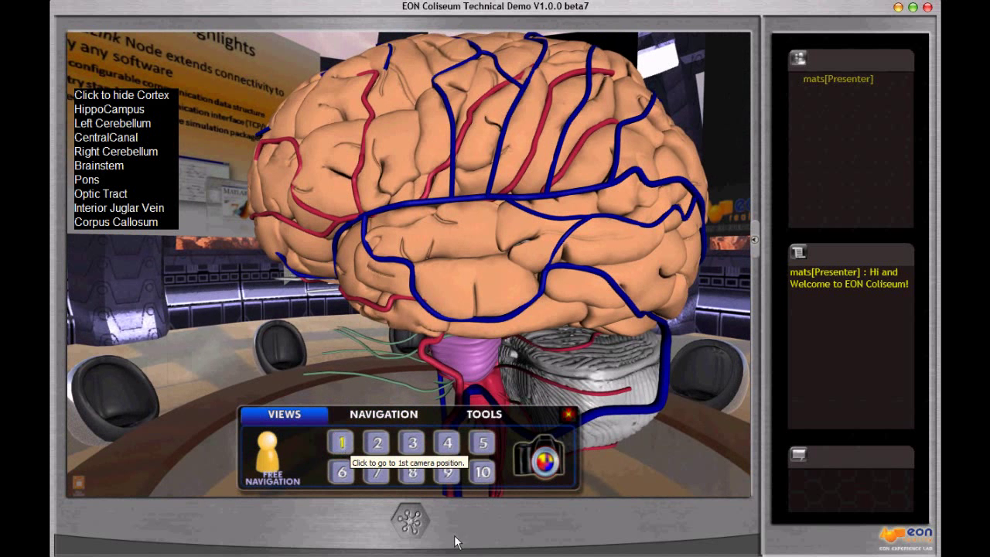
Return to camera position 1, check navigation again and go back to the Views panel
click(340, 443)
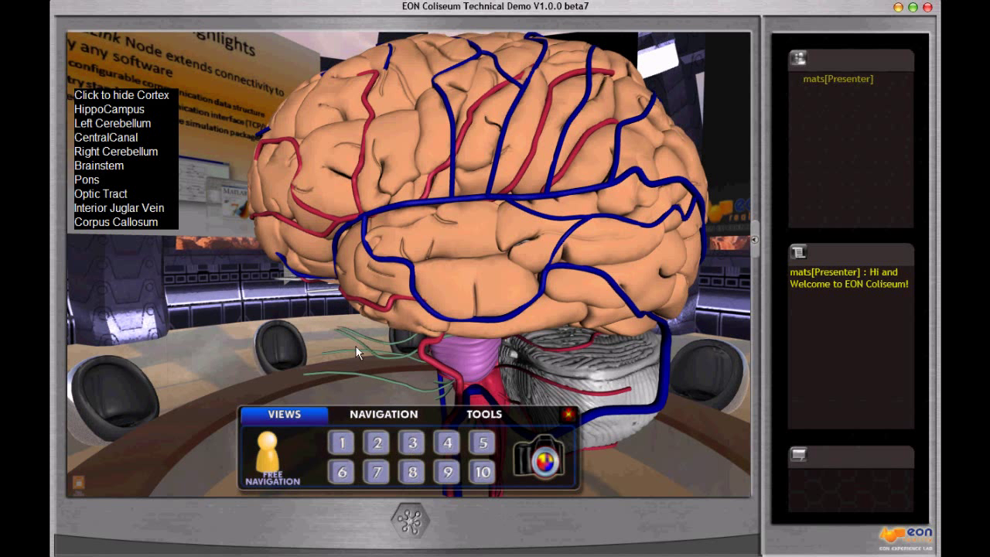
click(383, 414)
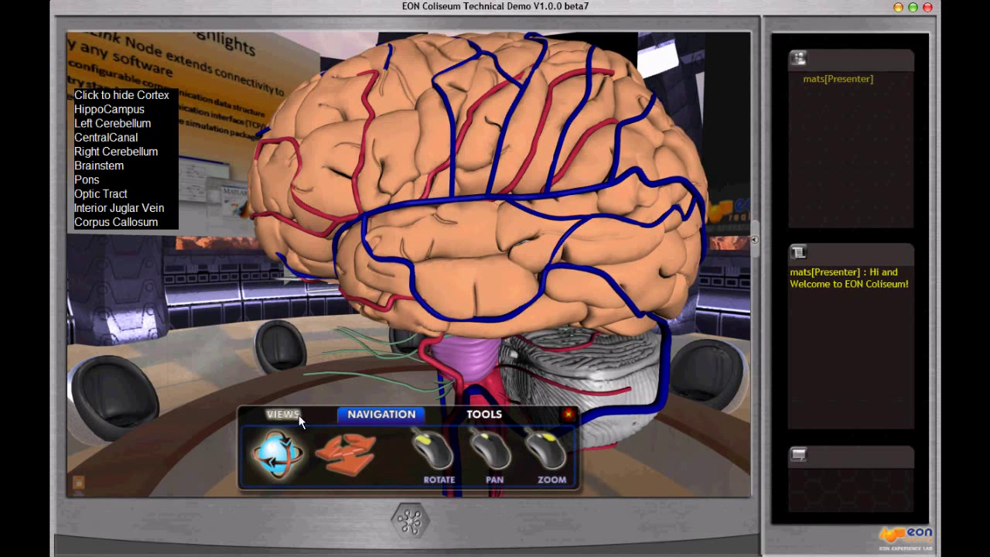
click(283, 414)
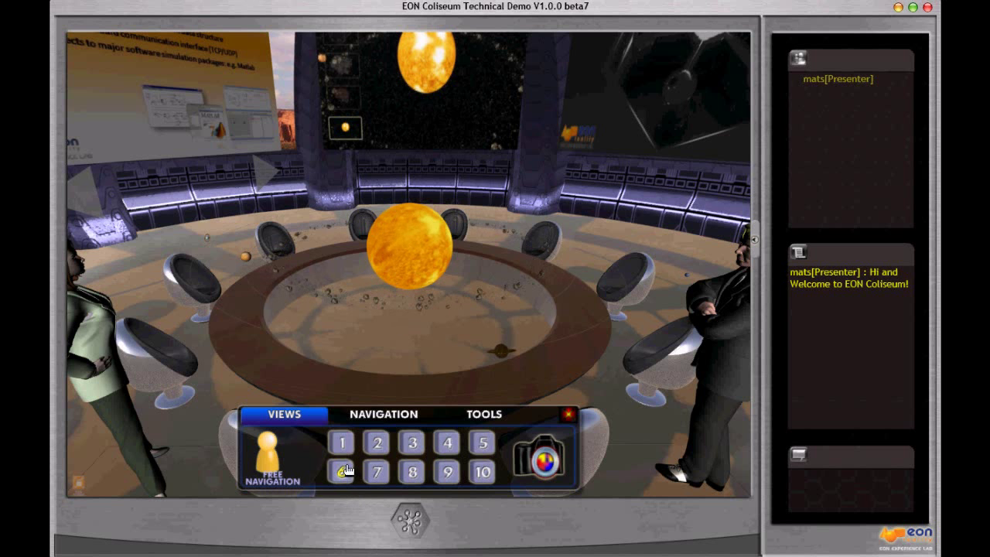
Cycle camera positions 6 to 10: video screen, both avatars, then overhead on the table
click(340, 471)
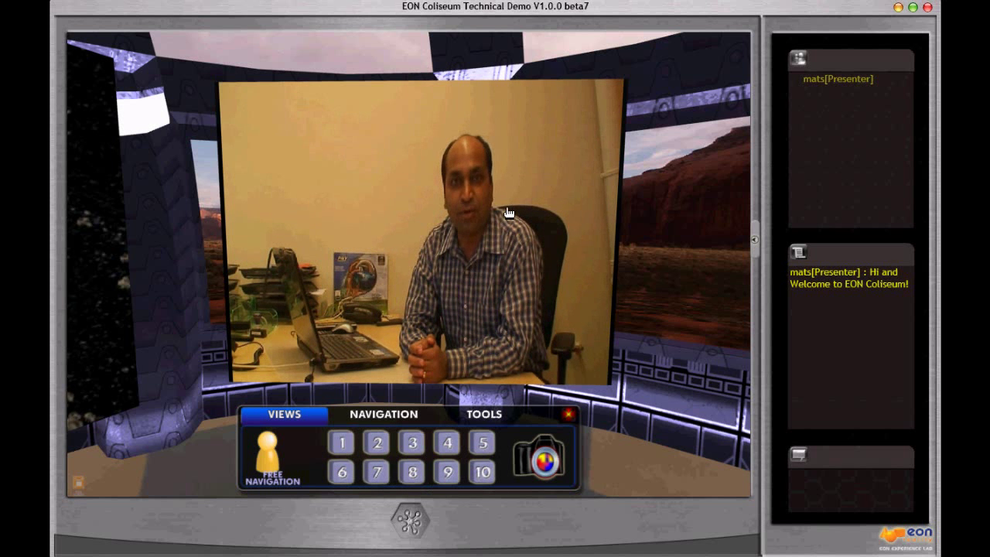
click(376, 470)
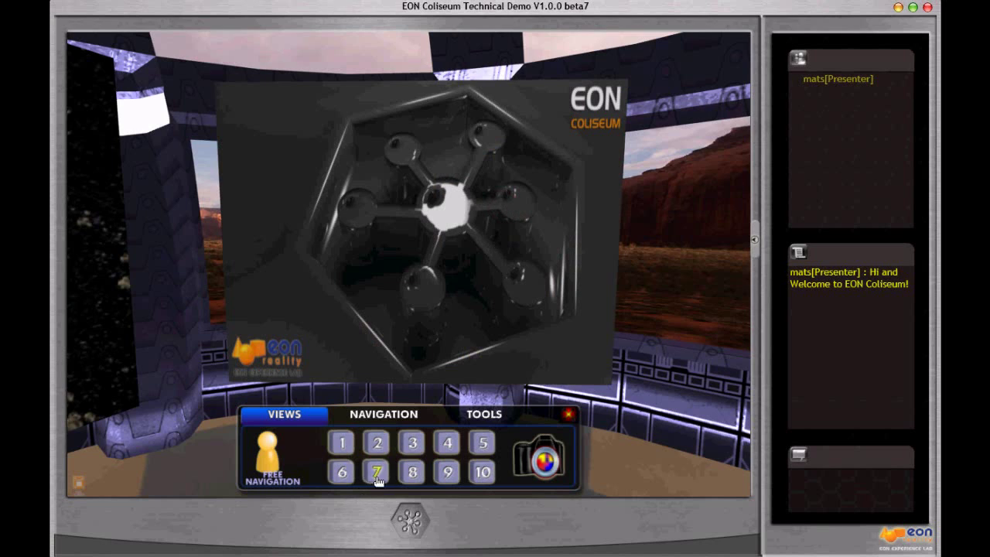
click(376, 470)
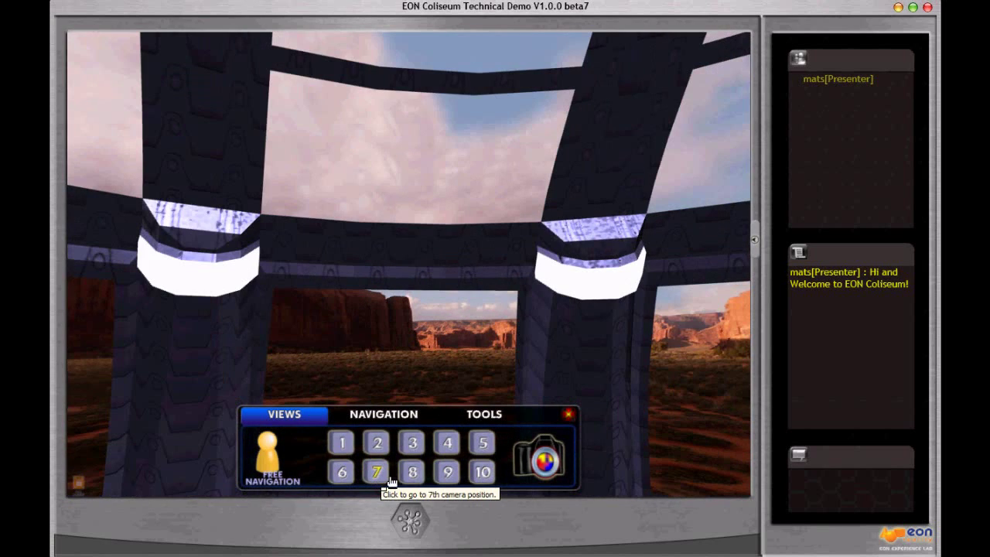
click(411, 472)
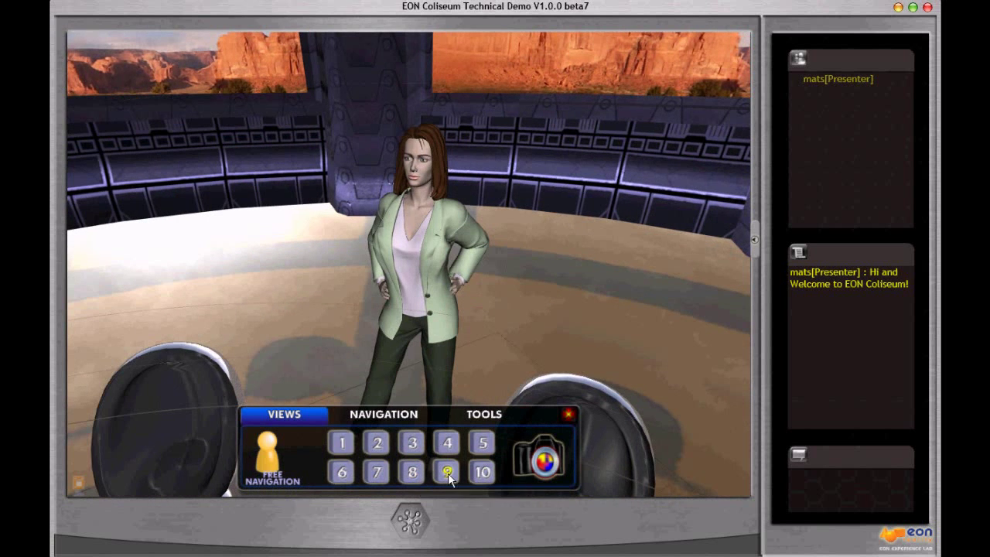
click(445, 472)
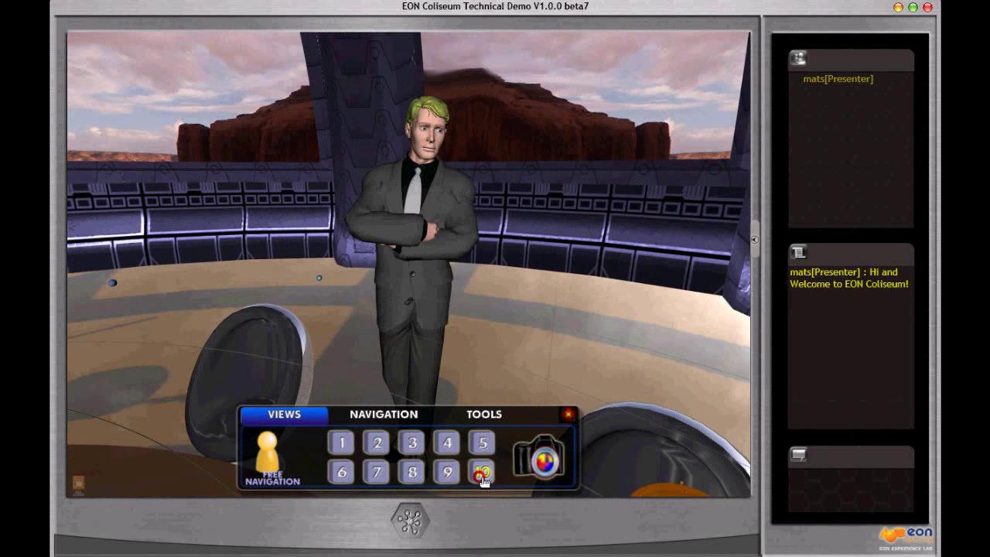
click(482, 470)
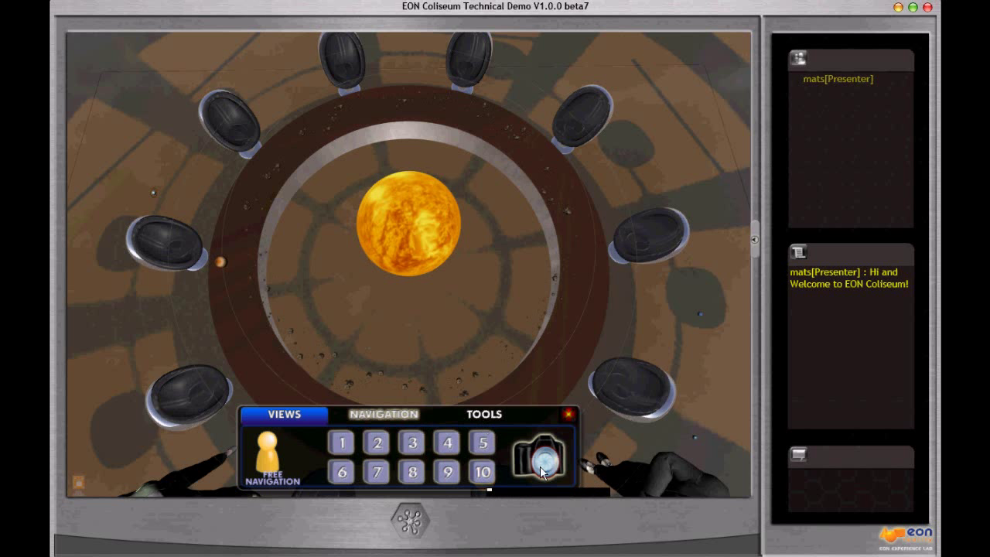
mouse_move(541, 471)
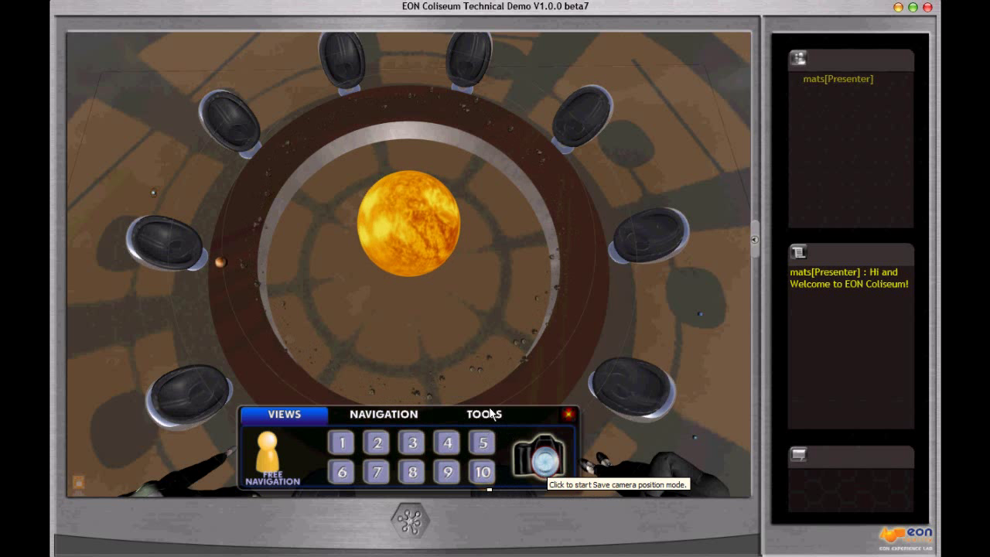
Show the Tools panel with laser pointer, measuring tape and screen capture, trying the tape measure
click(483, 414)
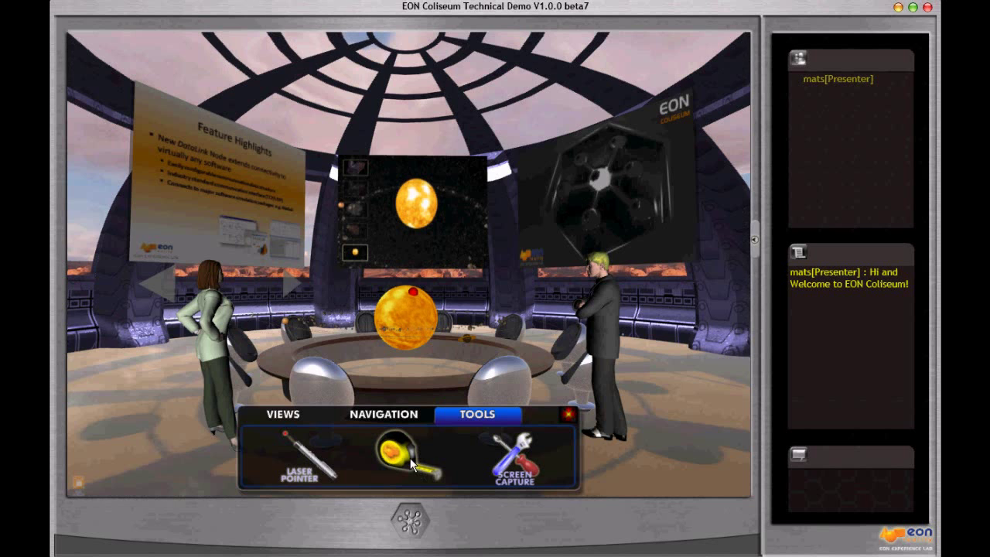
click(410, 456)
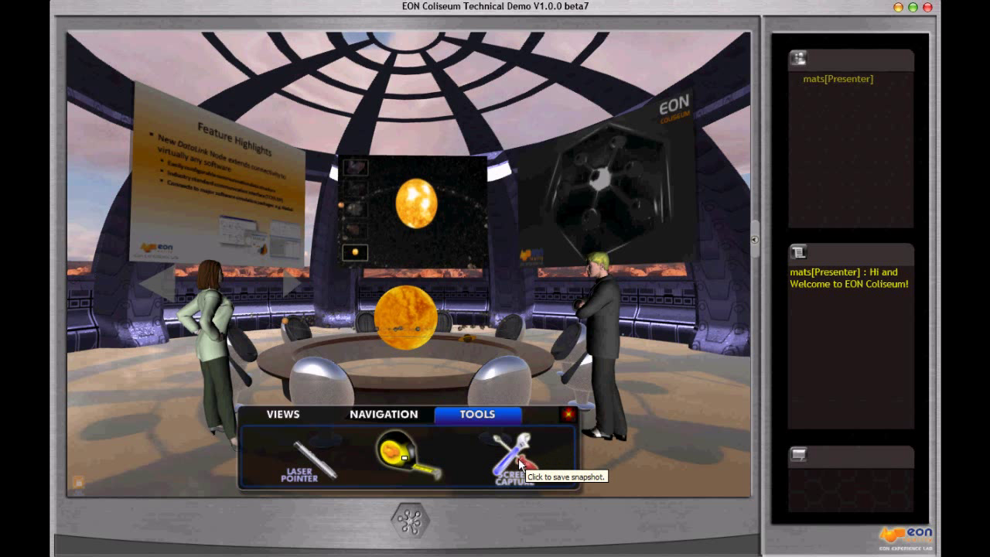
click(523, 461)
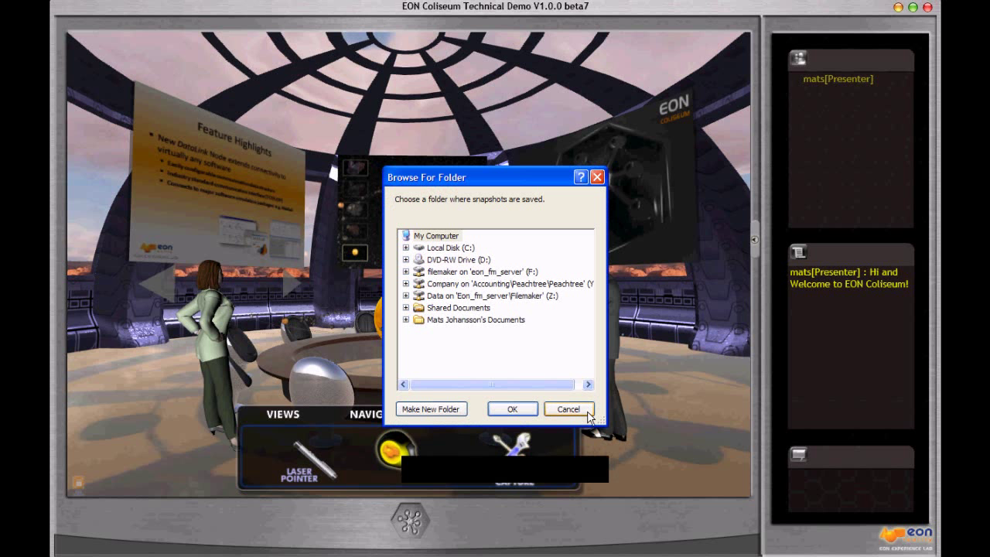
click(569, 408)
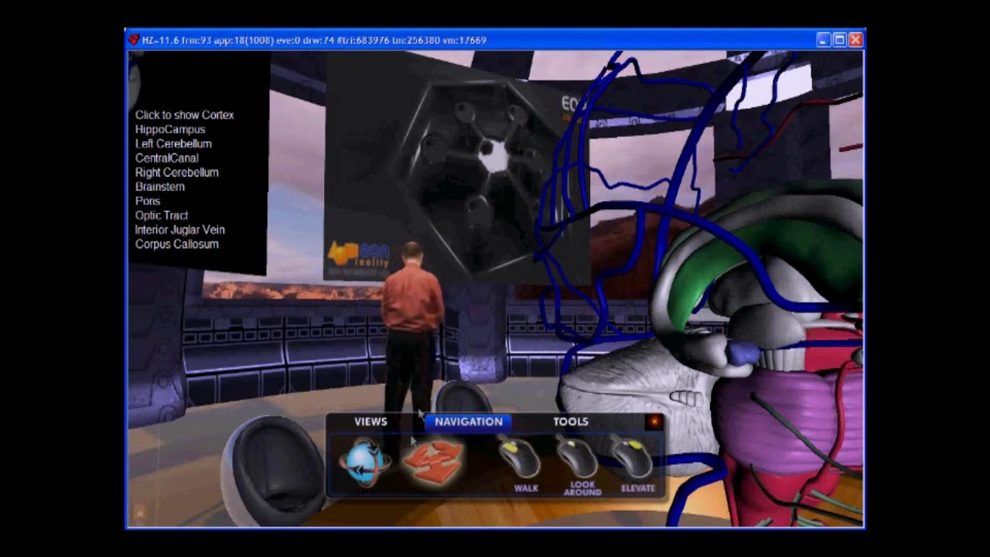
Use the Navigation panel's Walk, Look Around and Elevate modes near the brain model
click(368, 421)
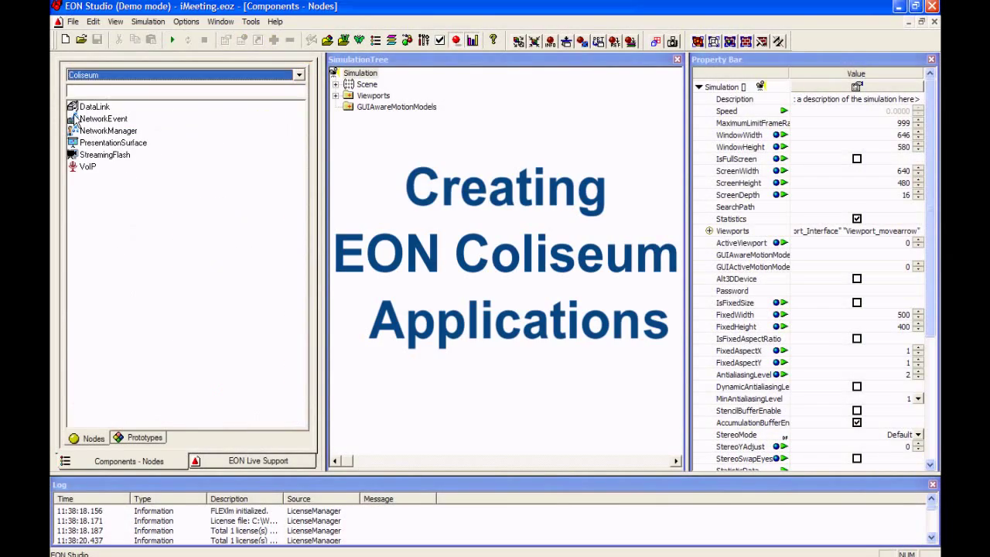
Point out the Coliseum collaboration components: NetworkEvent, NetworkManager, PresentationSurface and StreamingFlash
click(104, 118)
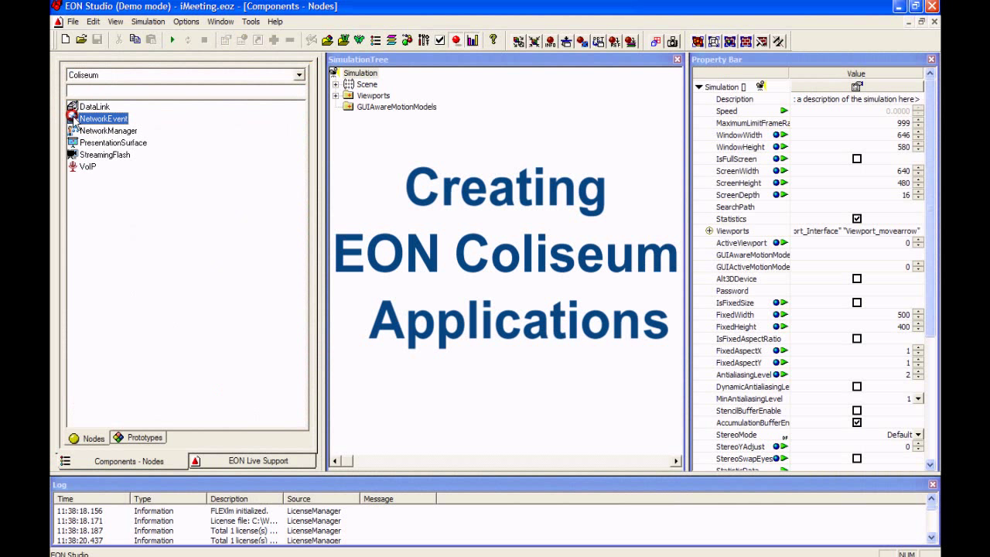
click(108, 129)
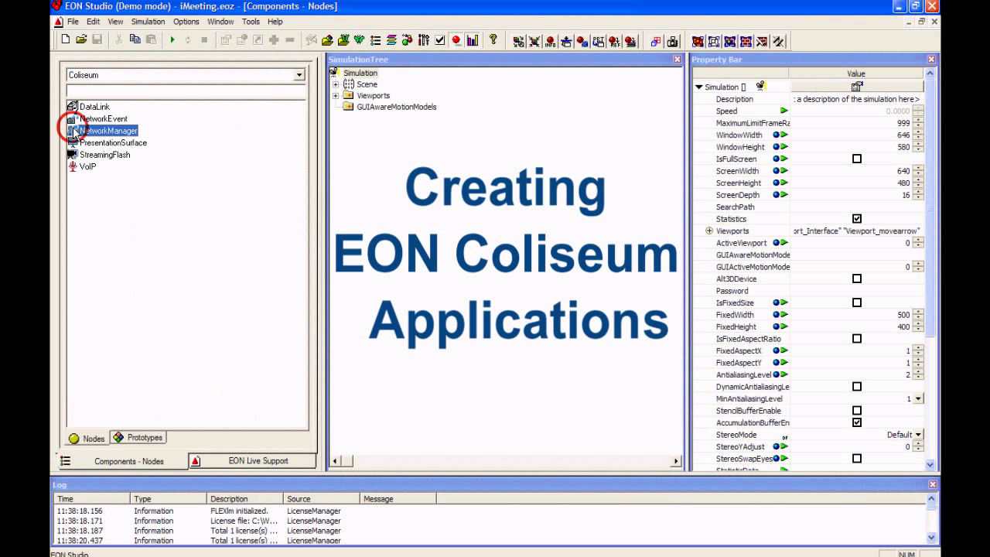
click(113, 142)
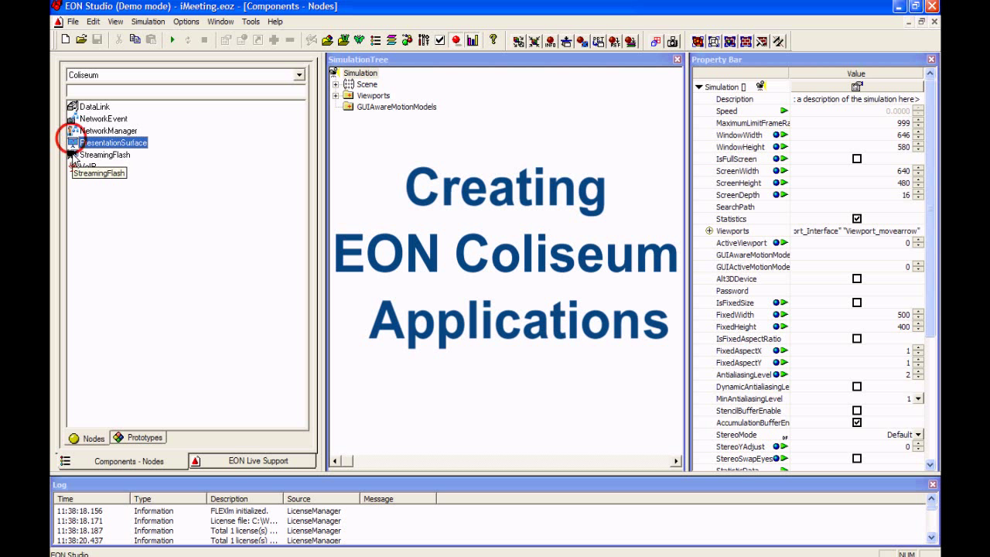
click(87, 167)
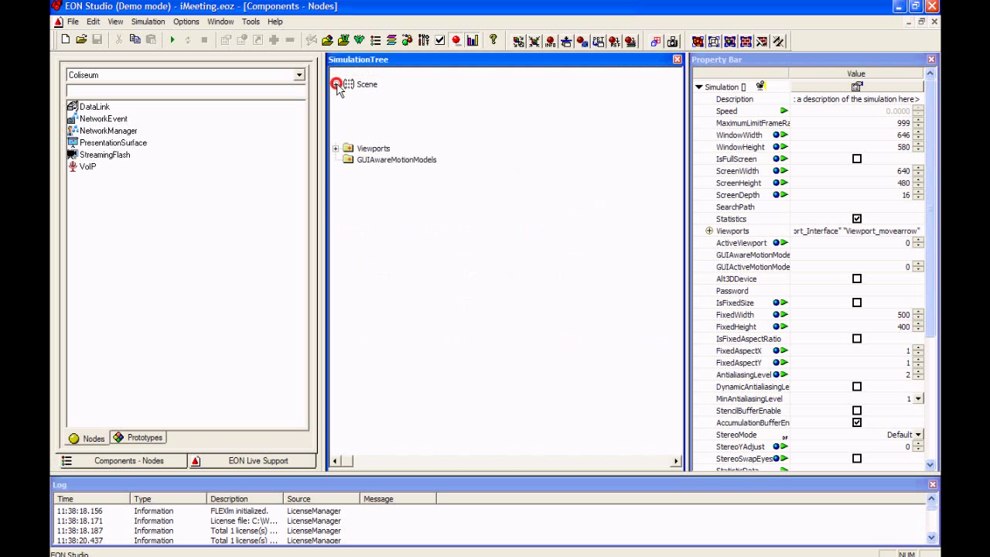
Expand the Scene, Orbit Navigation and BPButtons branches to reveal the NetworkEvent node
click(336, 84)
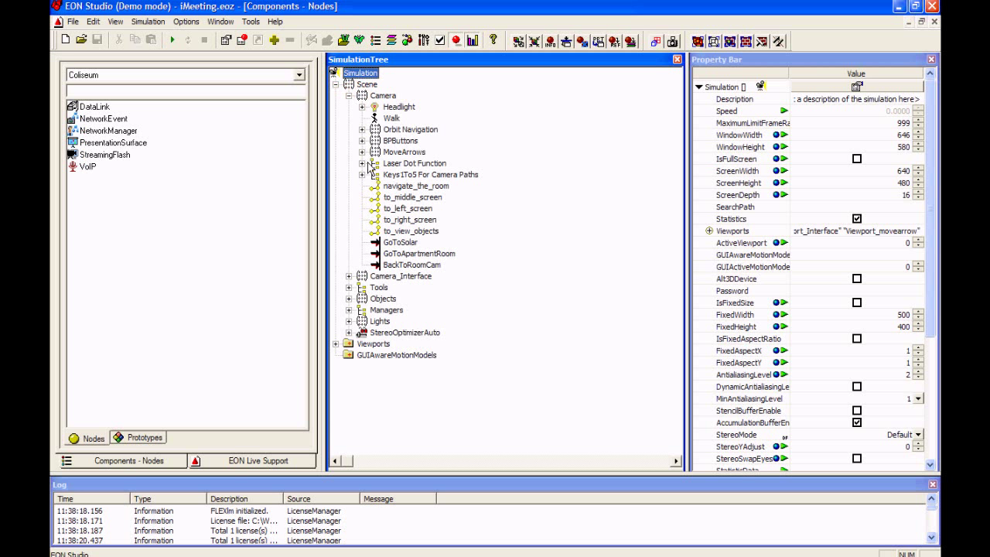
mouse_move(370, 141)
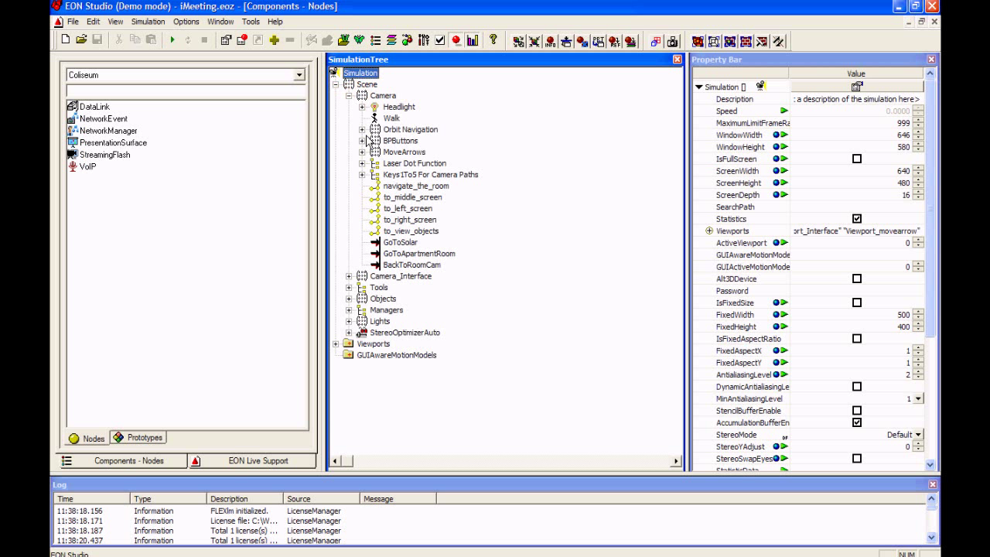
click(362, 130)
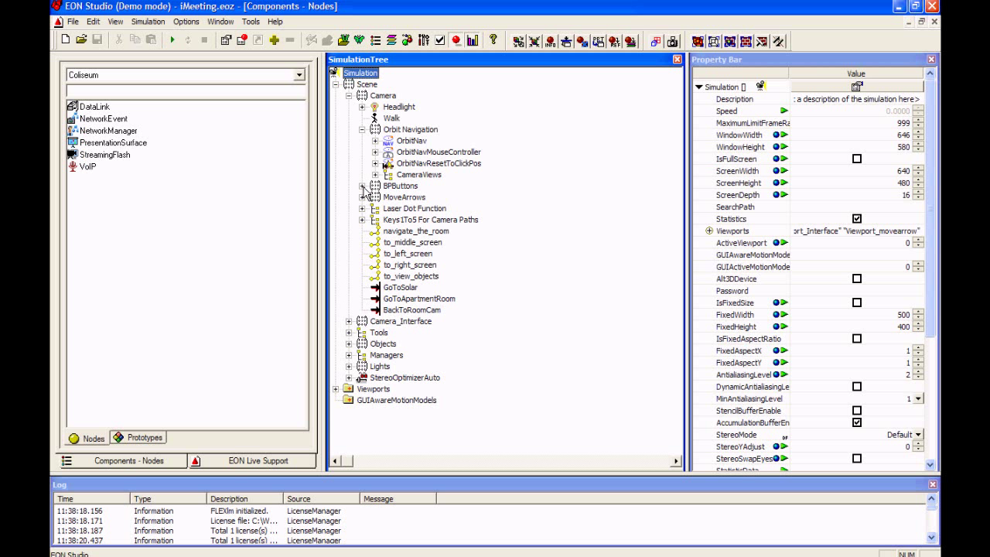
click(362, 186)
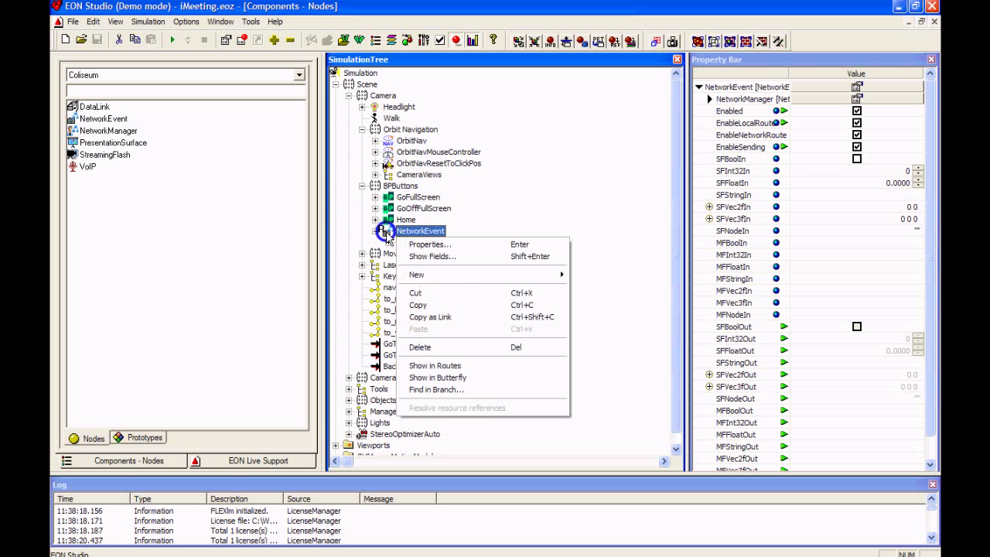
mouse_move(432, 257)
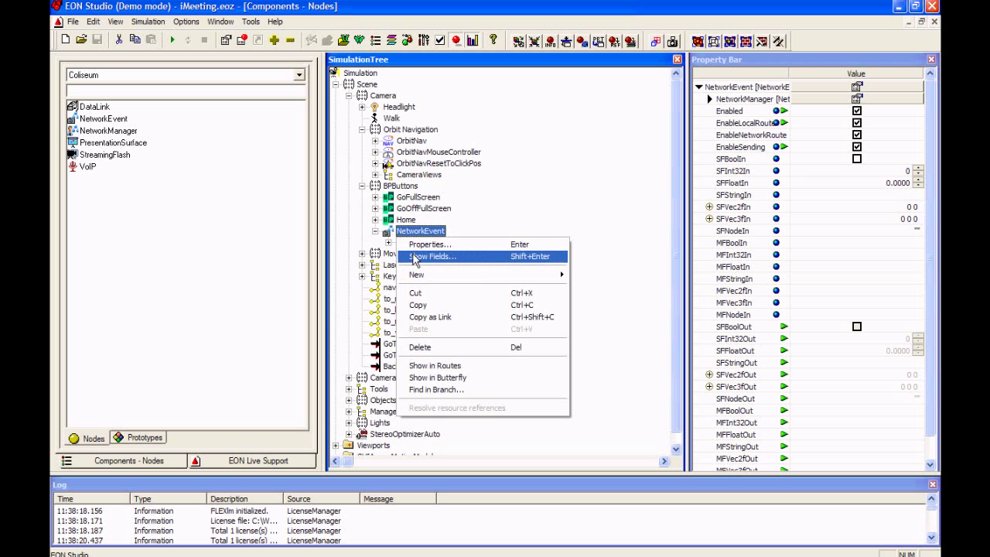
Show NetworkEvent's routes, scroll the Routes window and bring up the node's actions
click(435, 365)
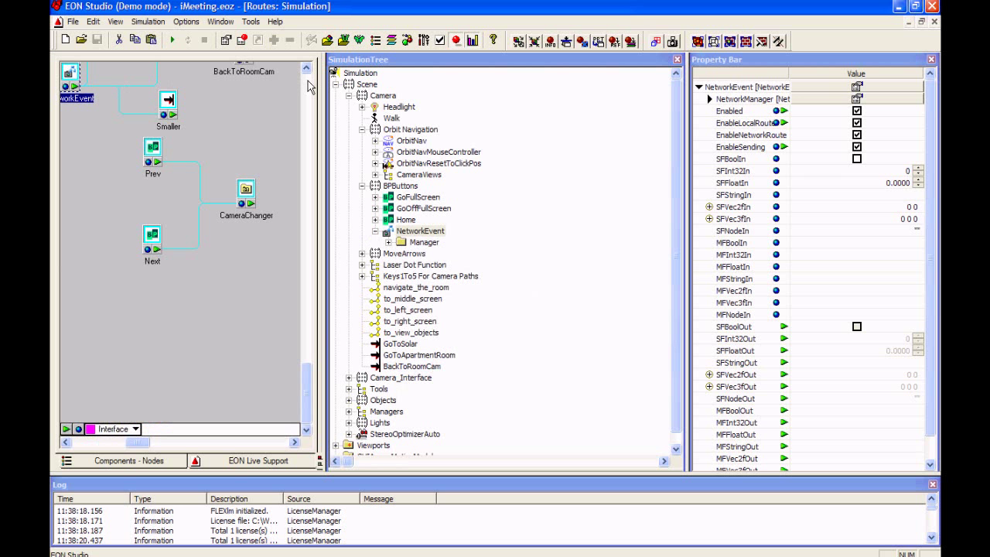
click(65, 442)
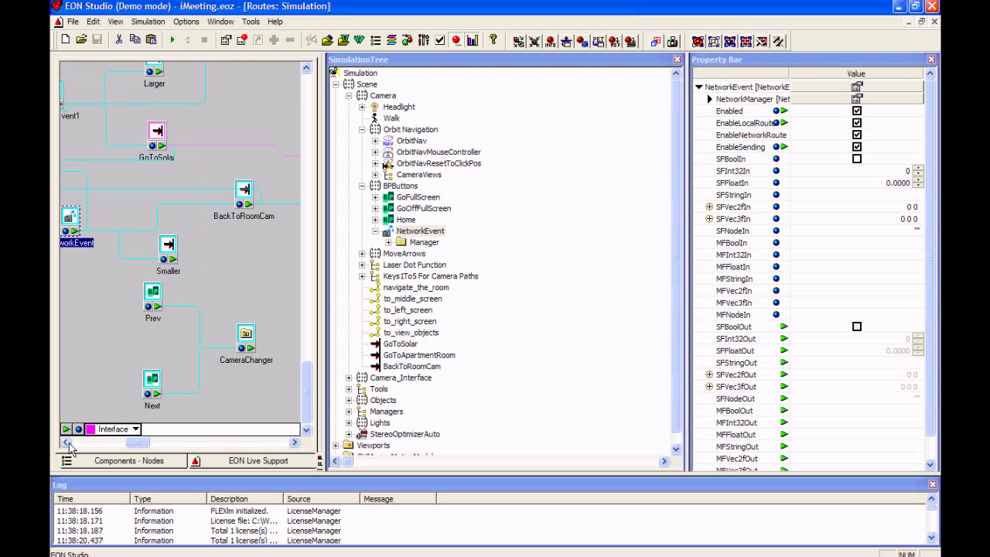
click(67, 443)
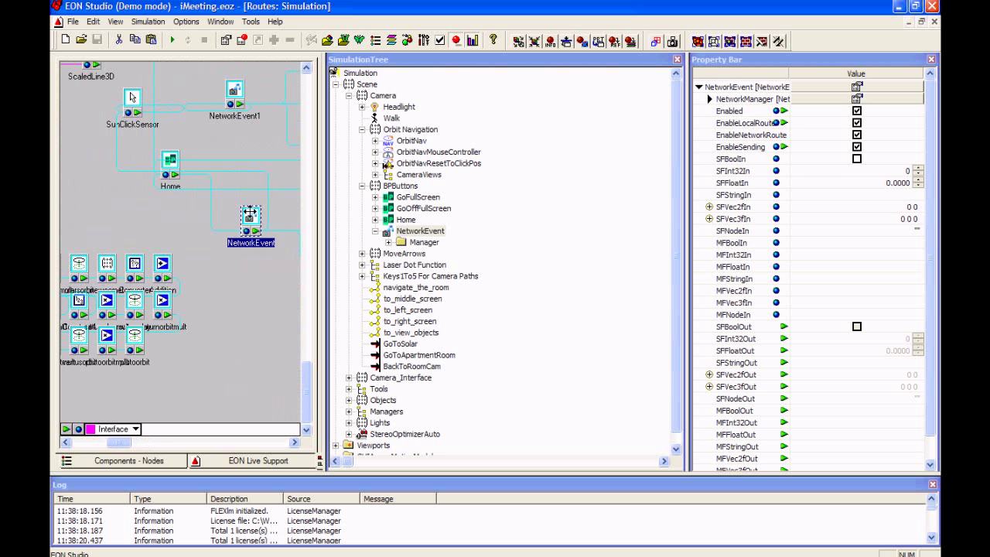
right_click(251, 220)
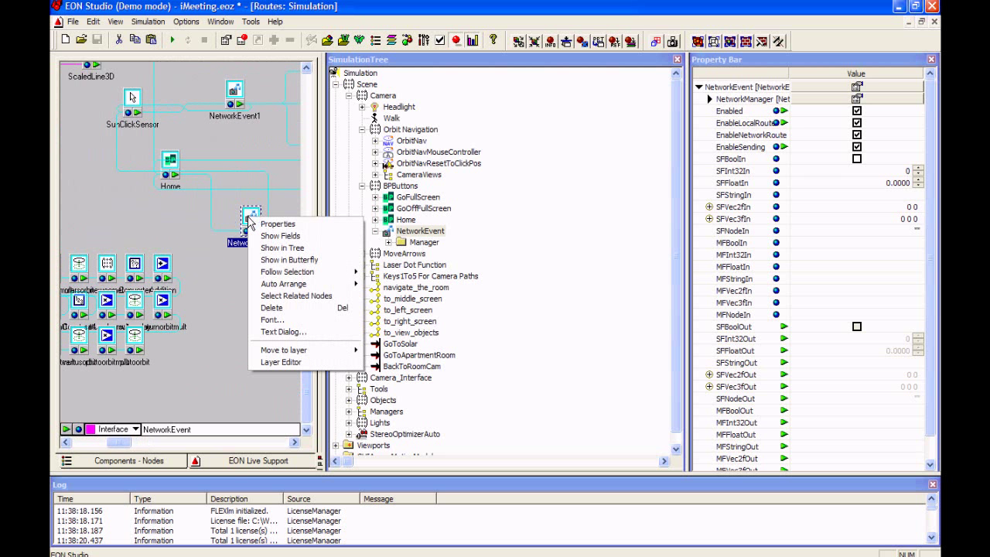